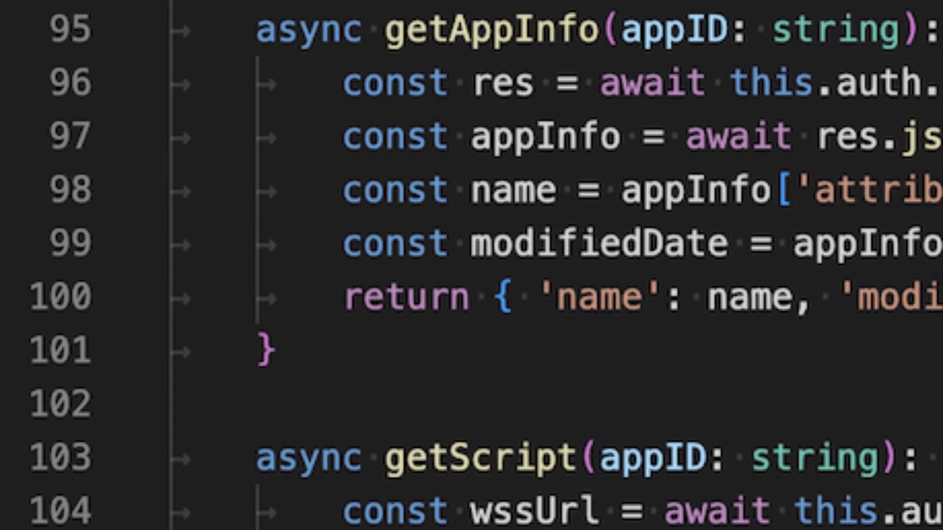
Tick oem-customer3-showcase so all three child tenants are ShipTracker deployment targets
scroll(down, 3)
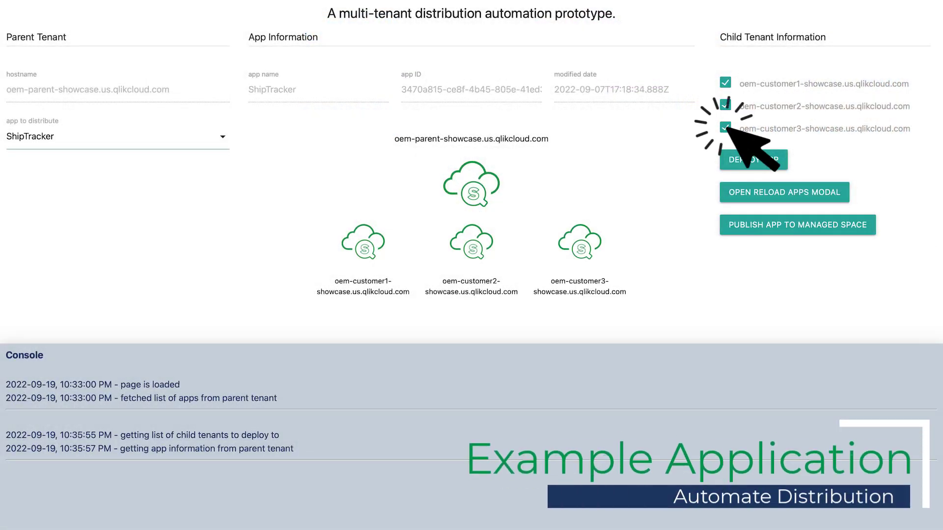
click(754, 159)
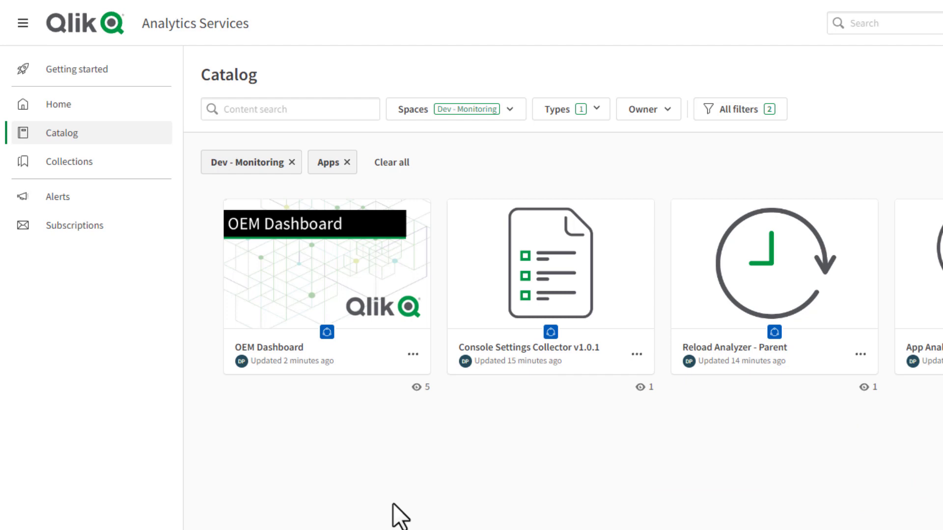
mouse_move(318, 288)
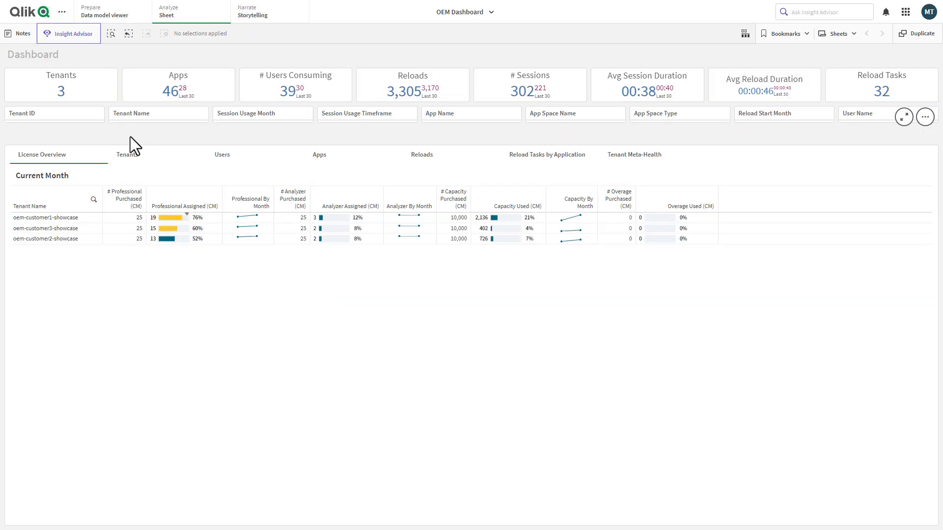
Review the Tenant ID filter values, then show the OEM Dashboard's Tenants view
click(54, 114)
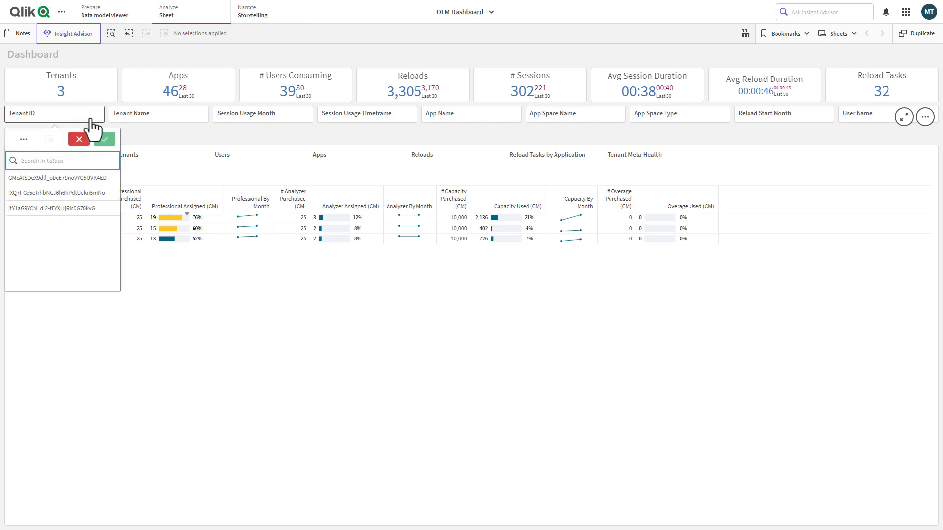
click(78, 139)
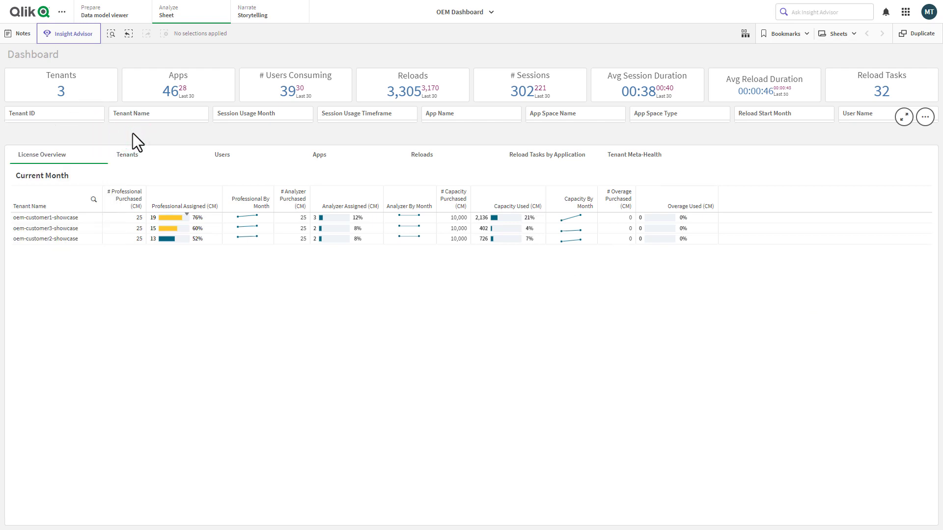
click(129, 155)
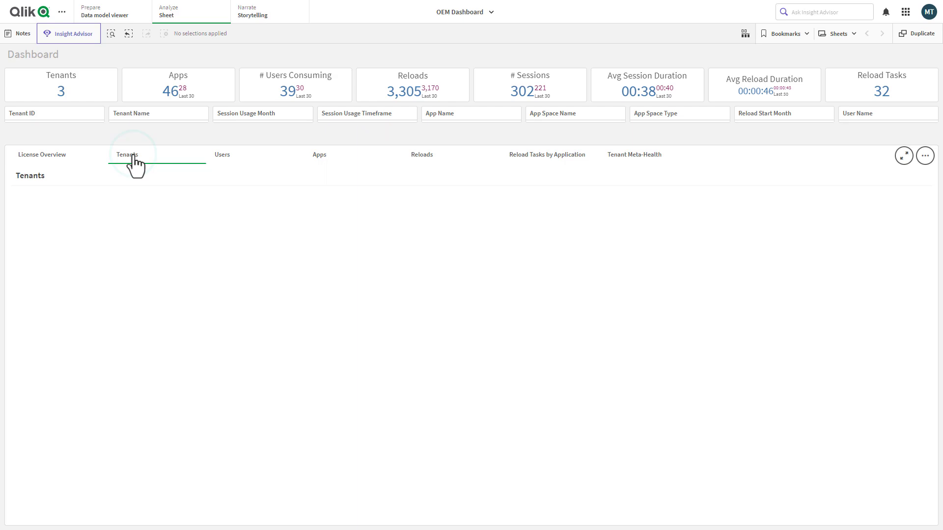
click(127, 154)
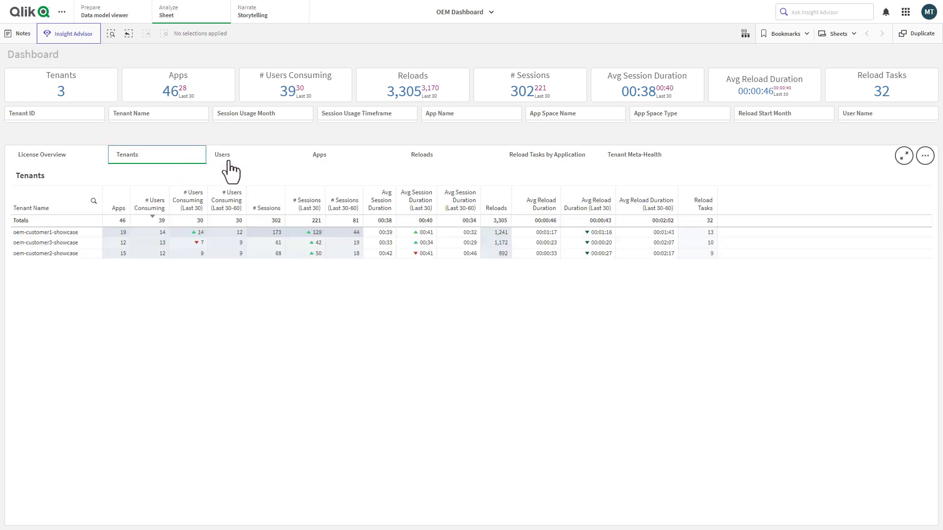
Step through the Users and Apps summaries, ending on the Application Reloads view
click(222, 154)
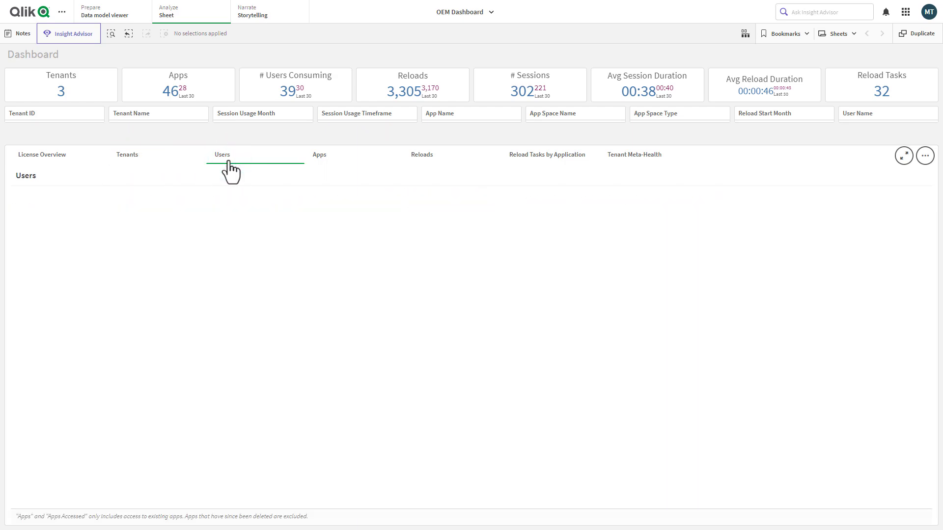
click(222, 155)
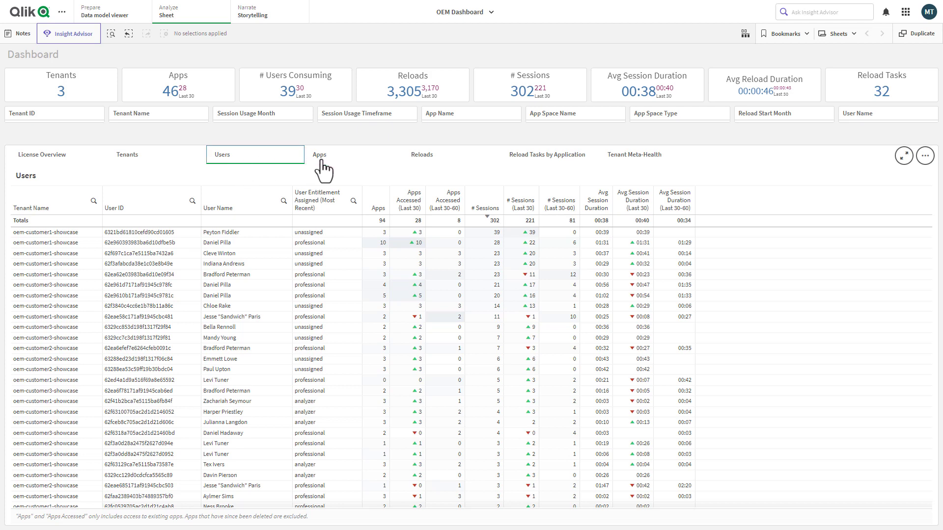
click(319, 154)
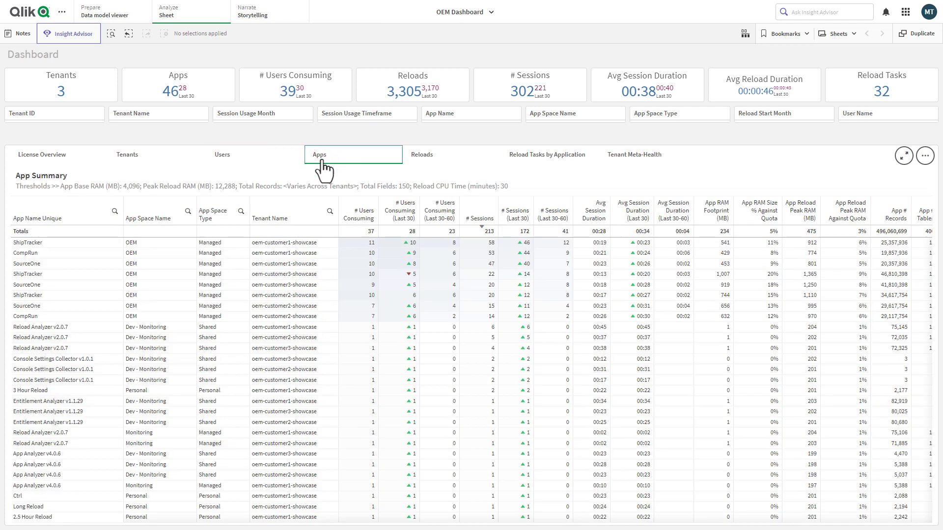
click(421, 154)
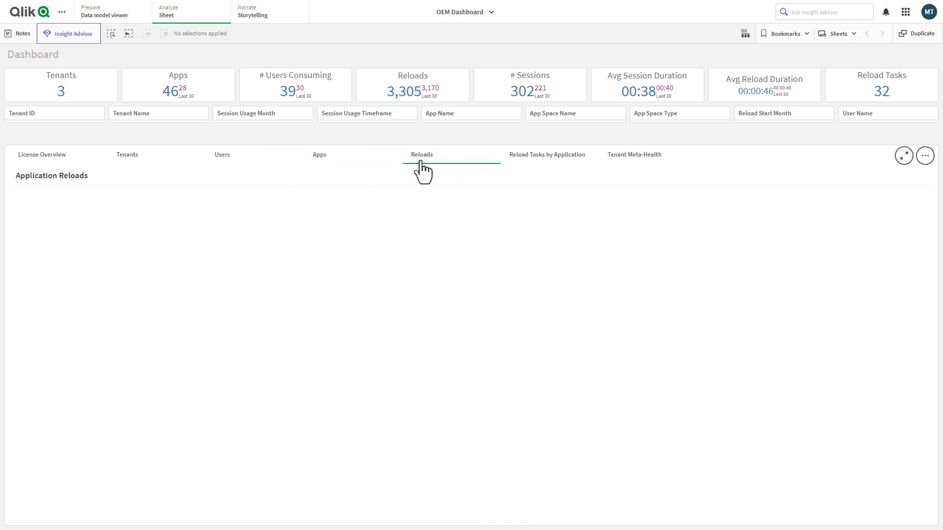
click(421, 155)
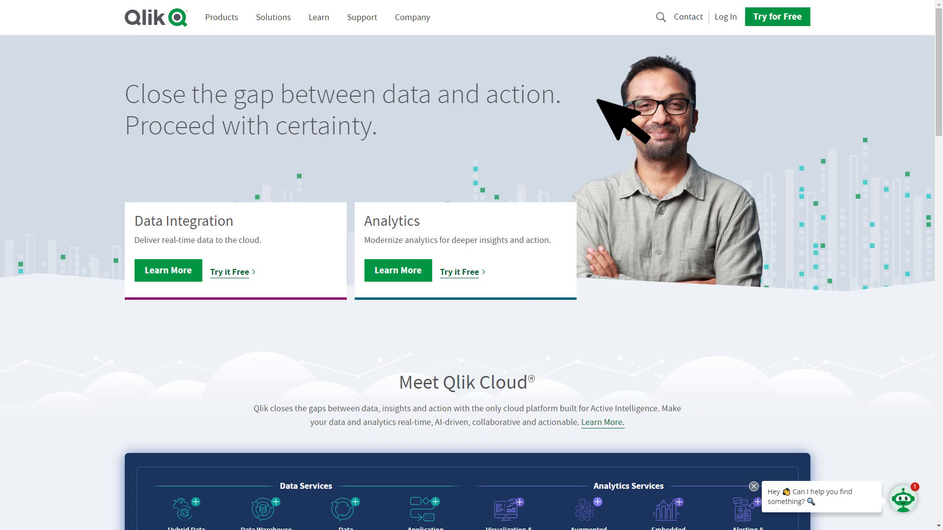
Show the Company menu's Partners program links, including OEM/ISV Partners
click(413, 18)
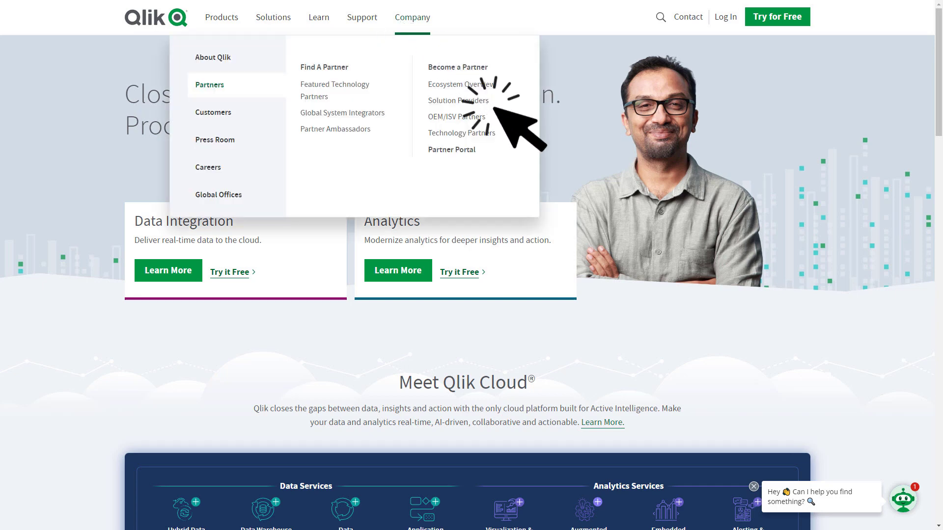